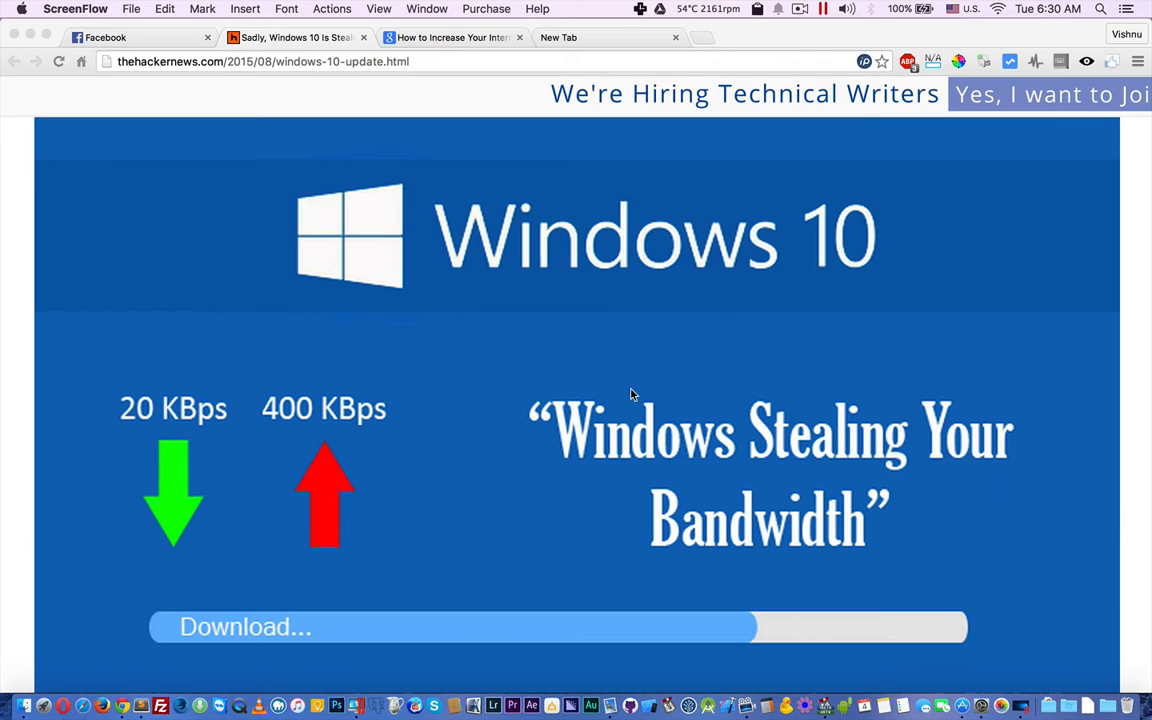
Scroll down the Hacker News article about Windows 10 stealing bandwidth
scroll(down, 3)
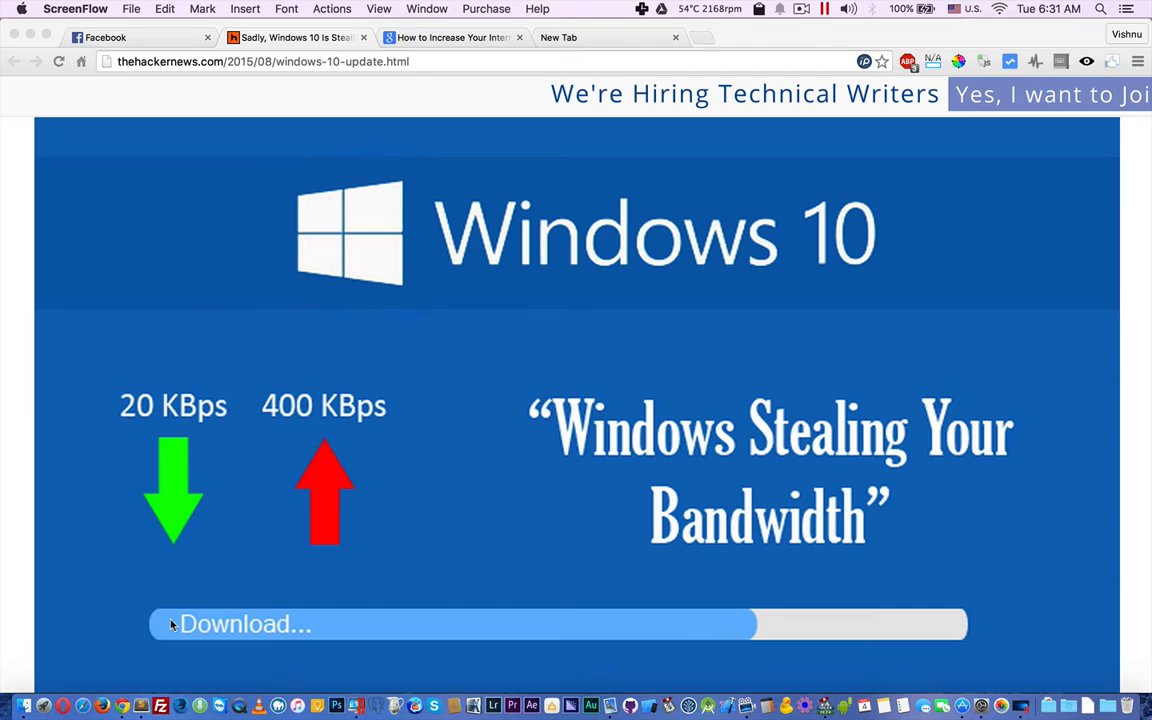
mouse_move(870, 637)
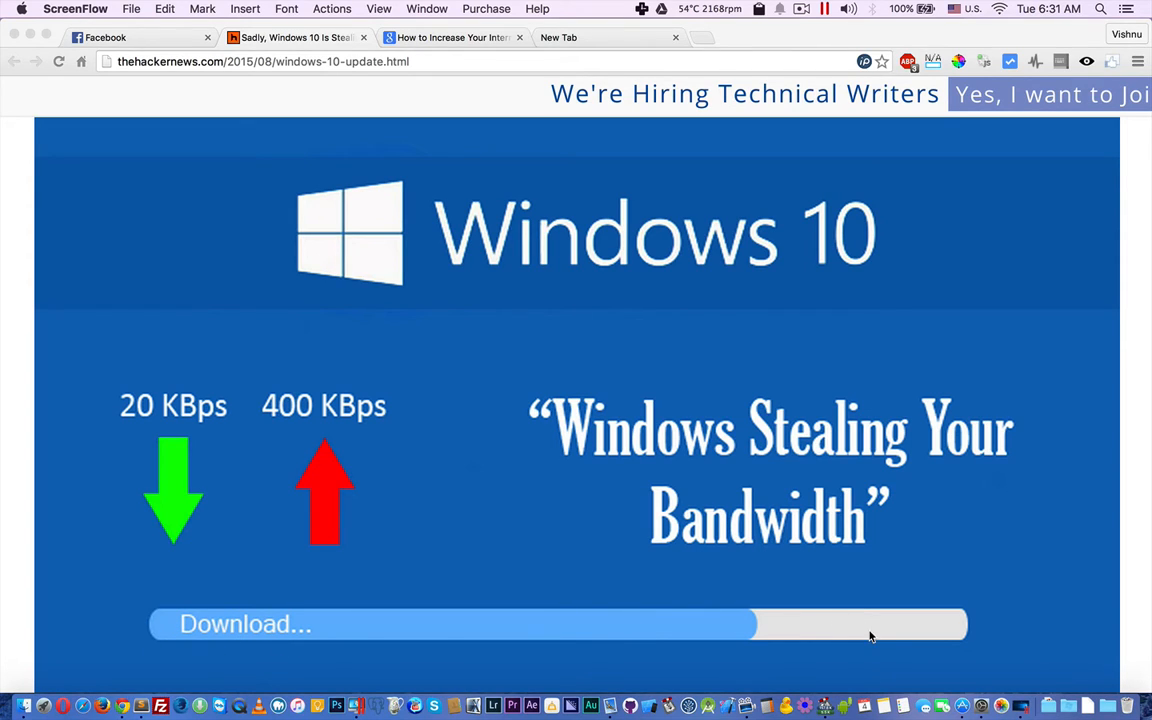
mouse_move(698, 601)
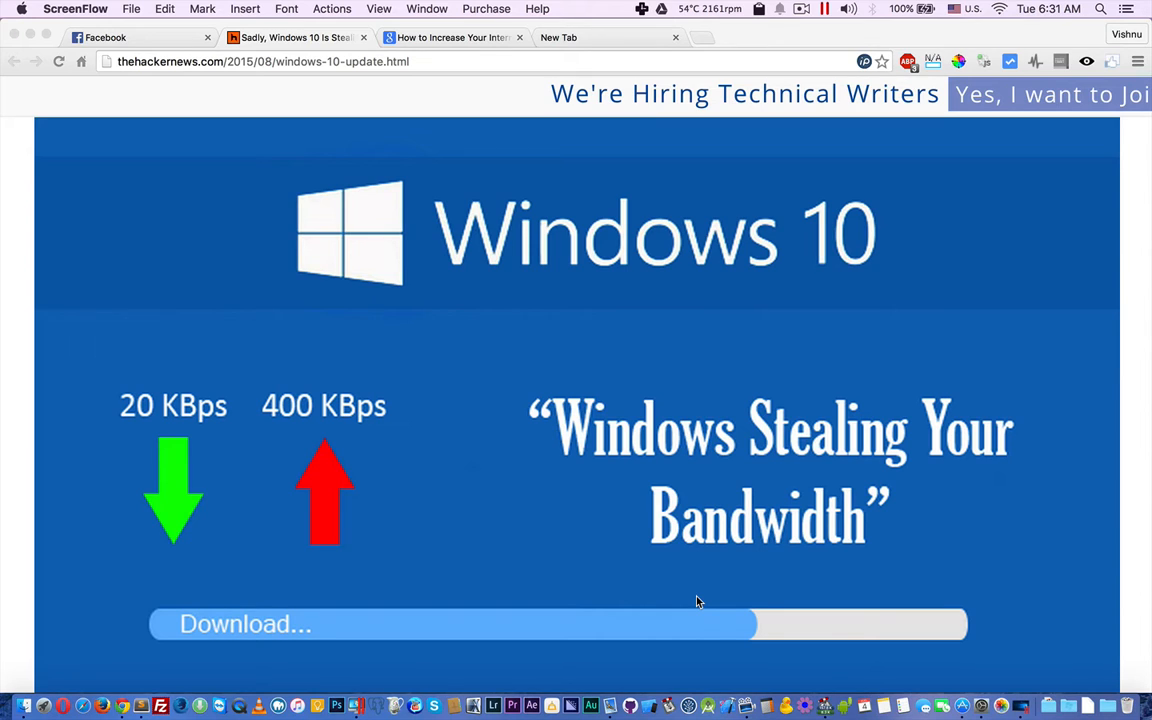
mouse_move(337, 413)
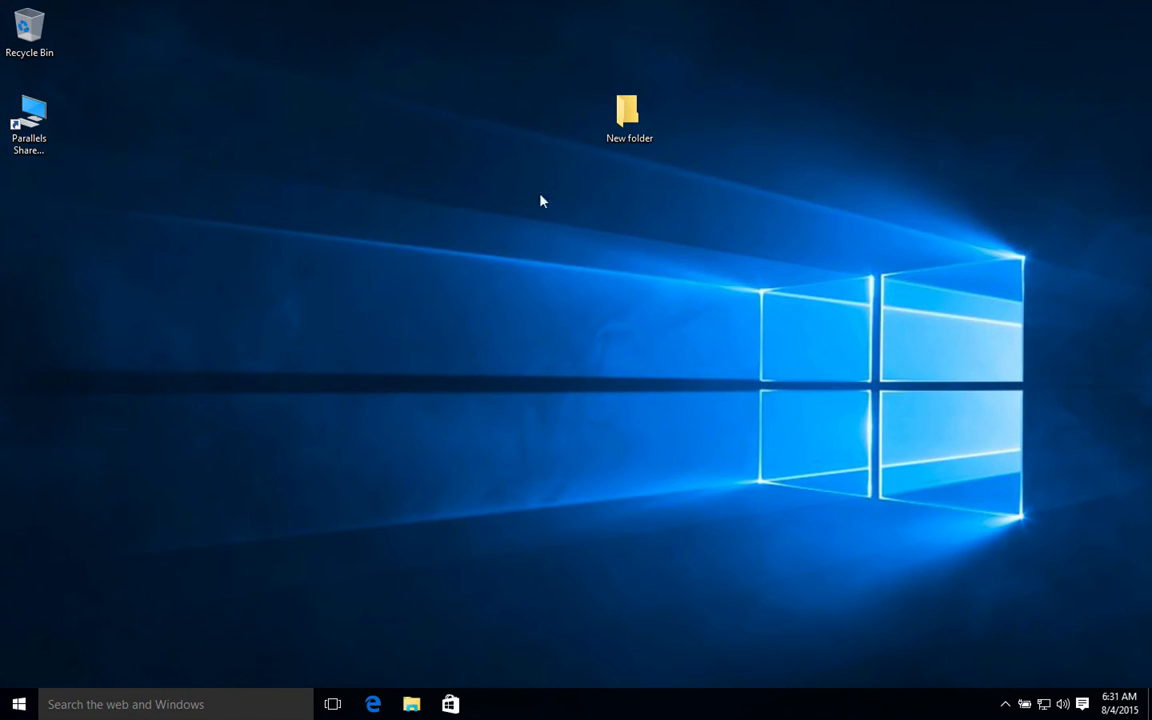
Search 'up' from the taskbar and reach Windows Update's Advanced options page
click(120, 705)
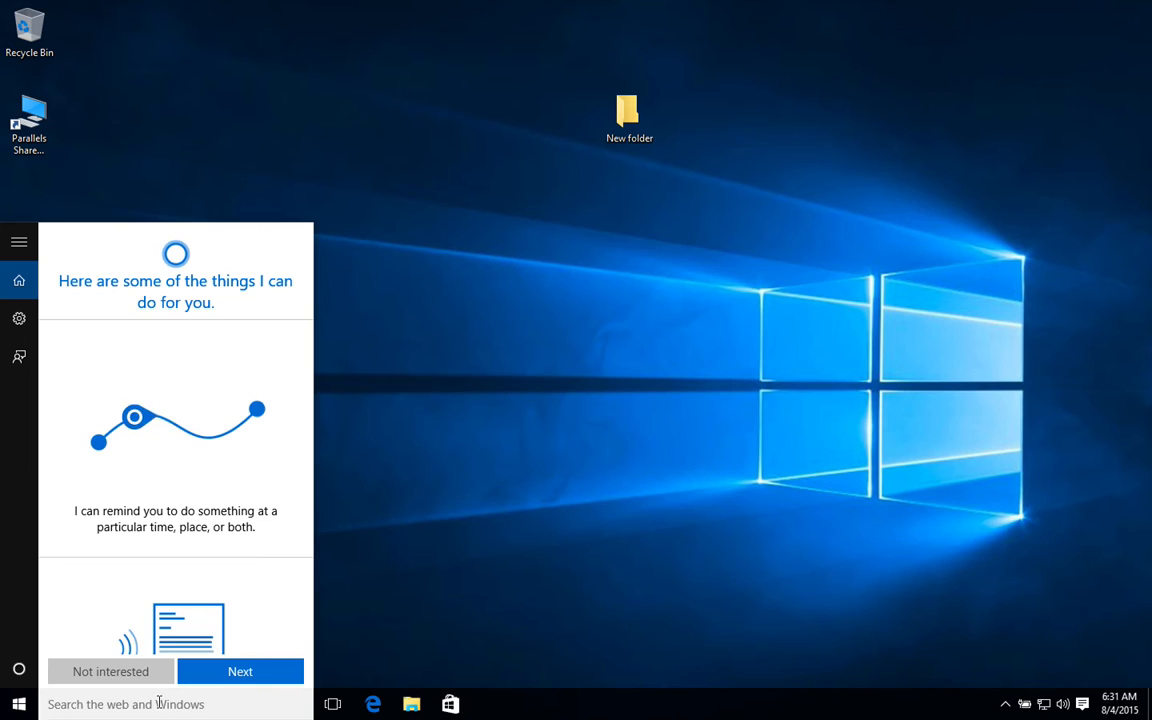
text(upa)
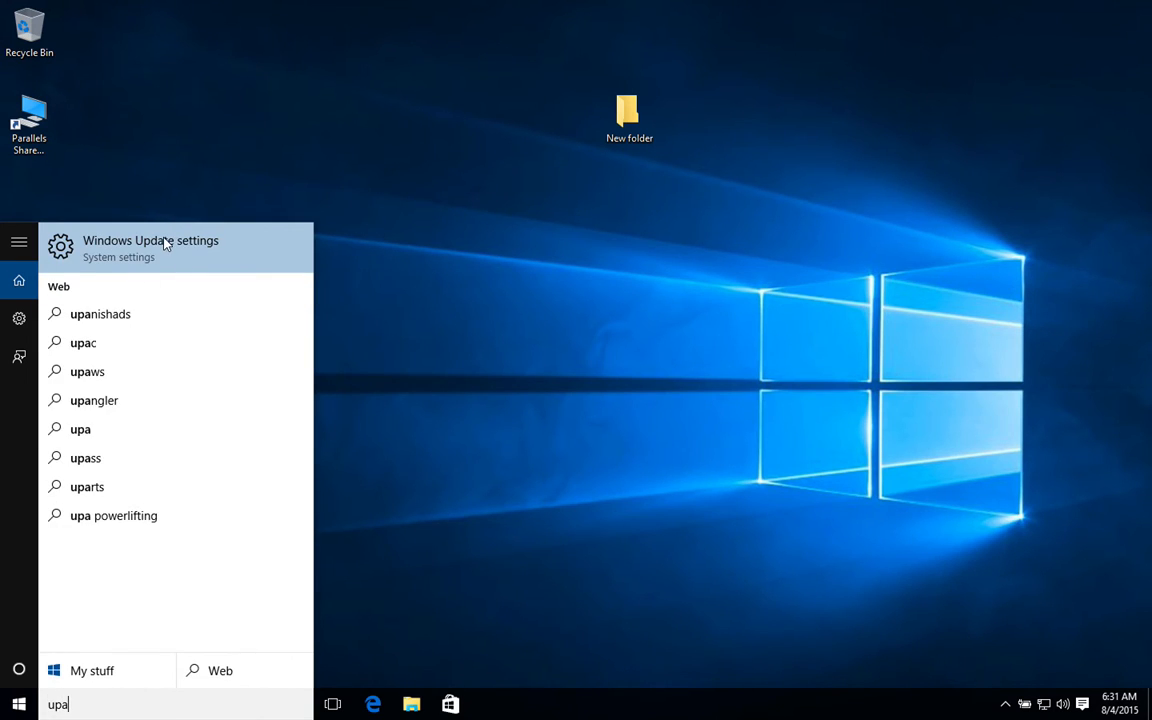
click(150, 247)
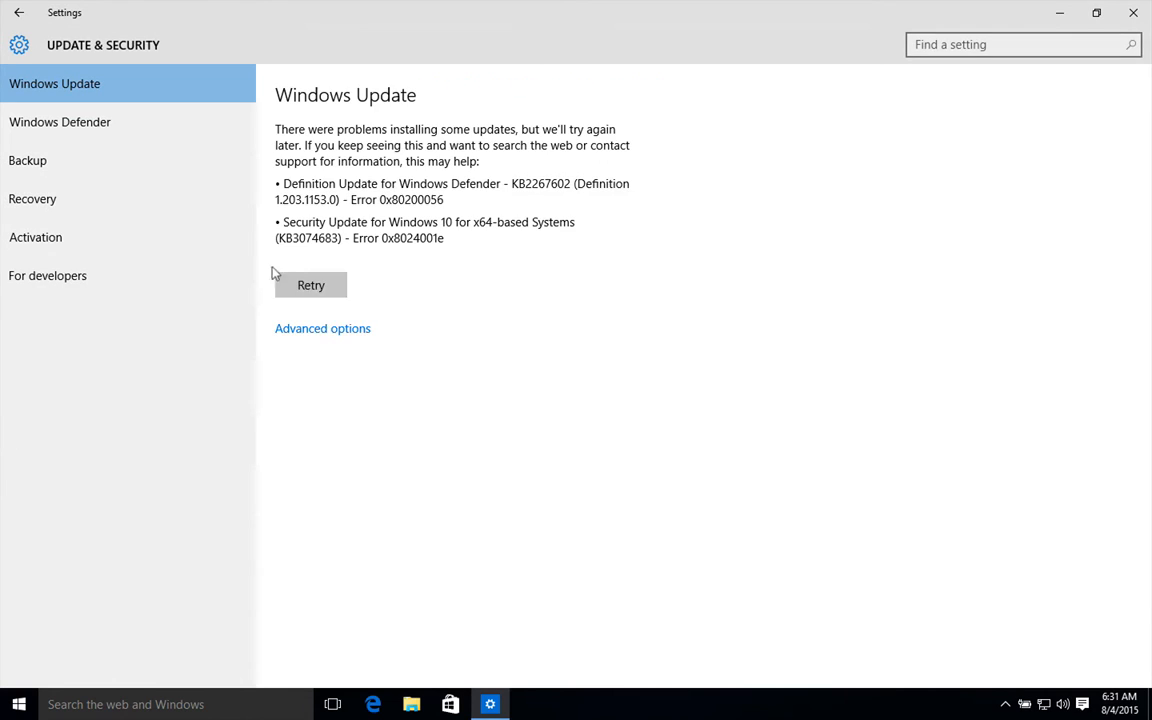
mouse_move(336, 328)
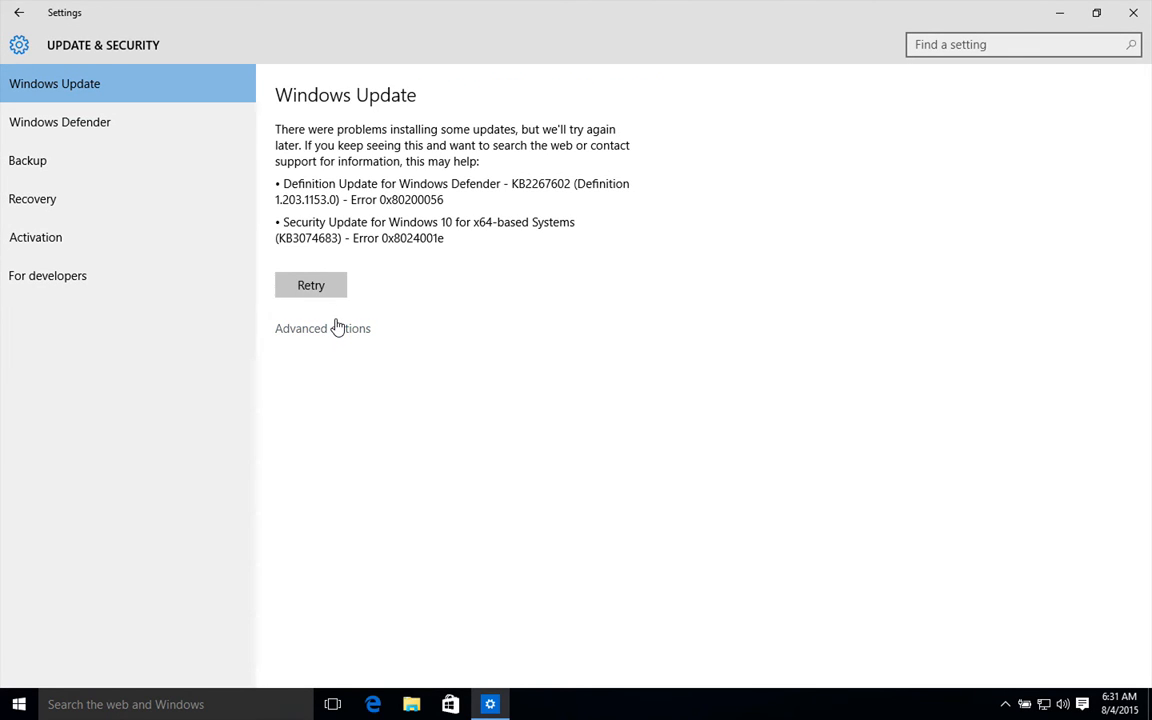
click(322, 328)
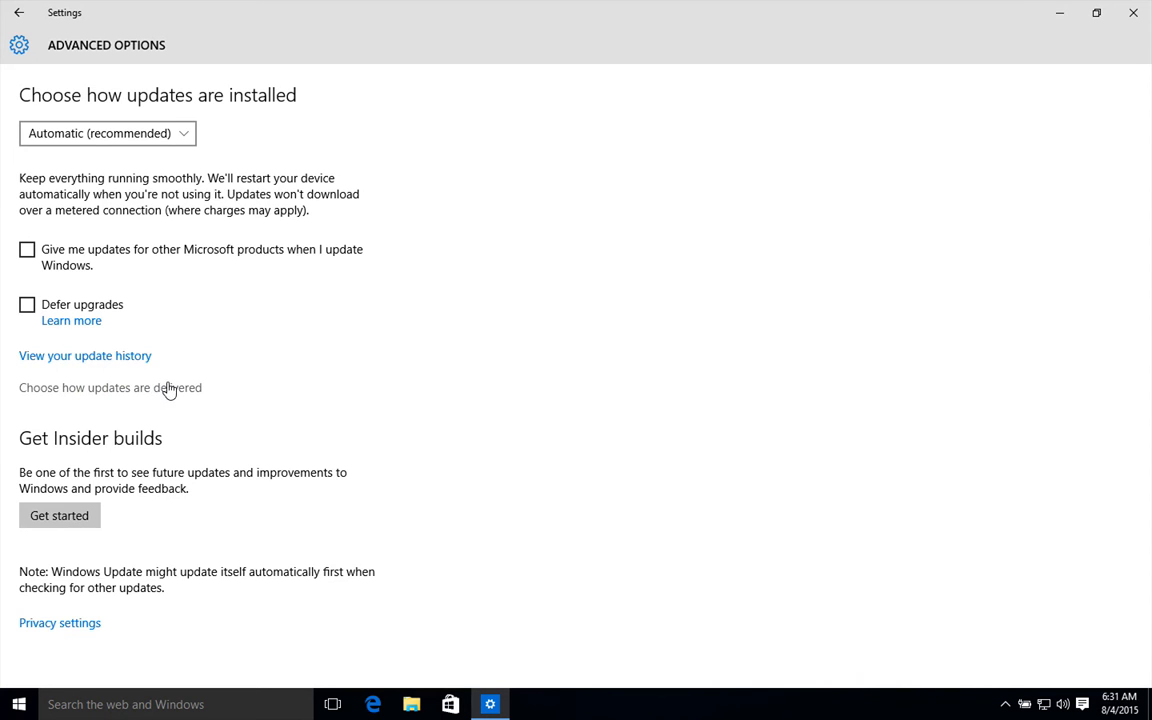
Go to the 'Choose how updates are delivered' page
click(124, 387)
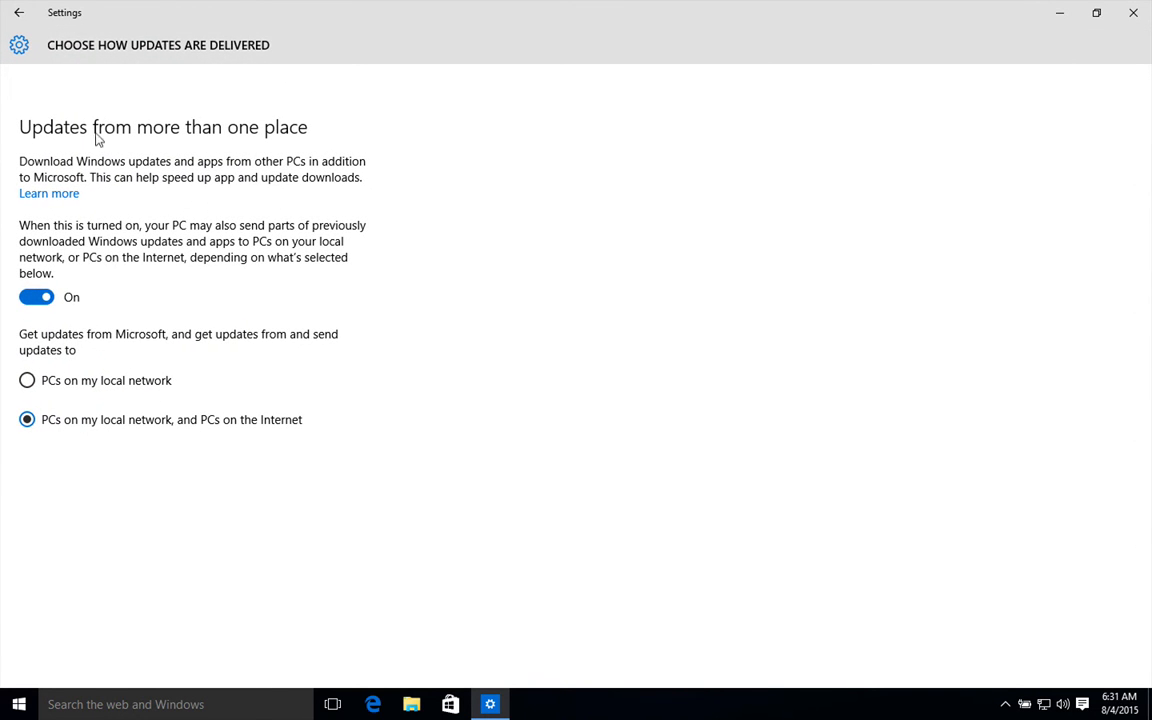
mouse_move(150, 137)
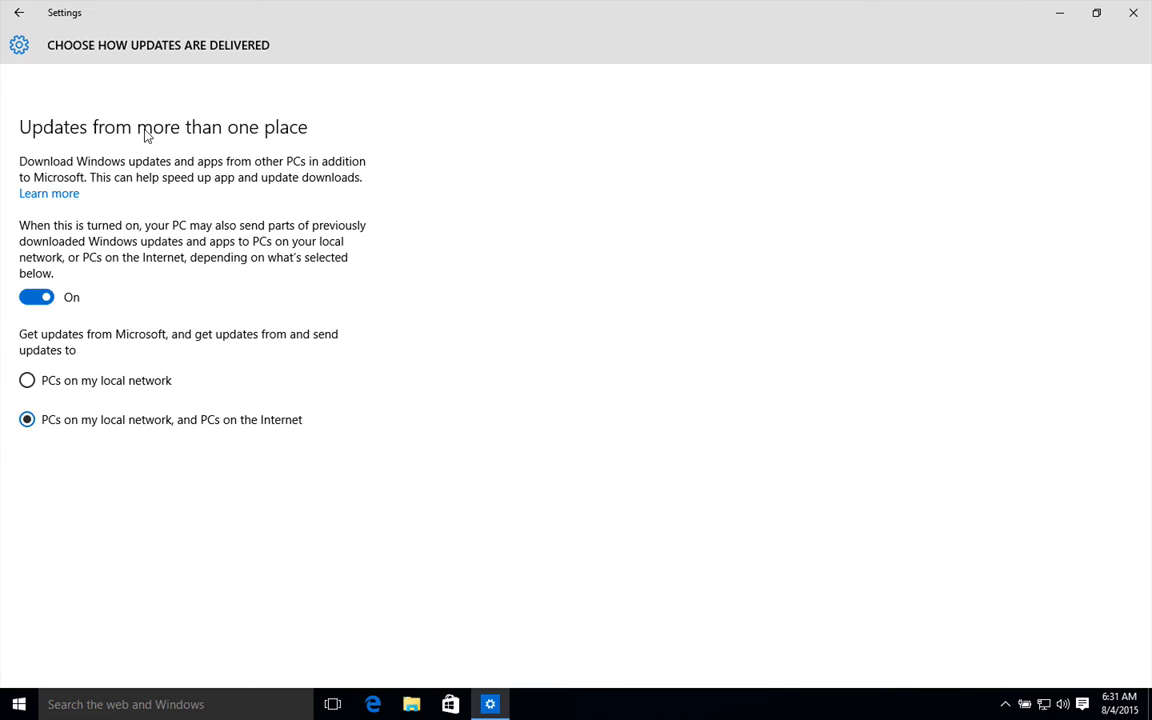
mouse_move(64, 162)
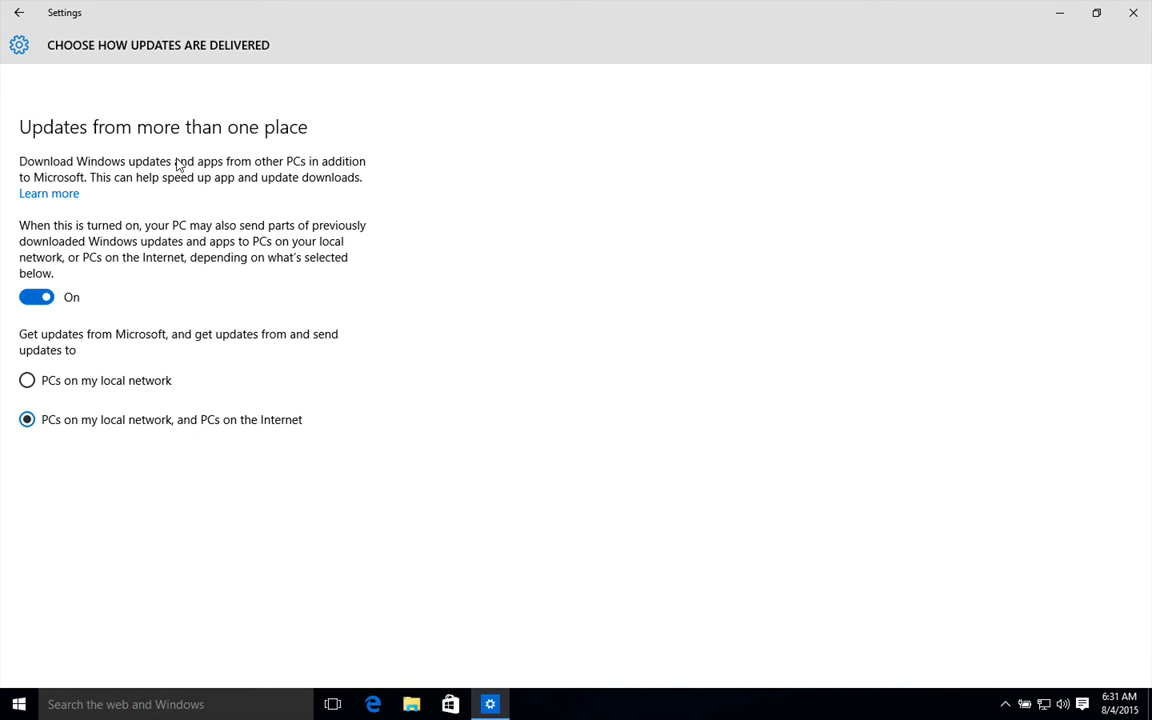
mouse_move(323, 170)
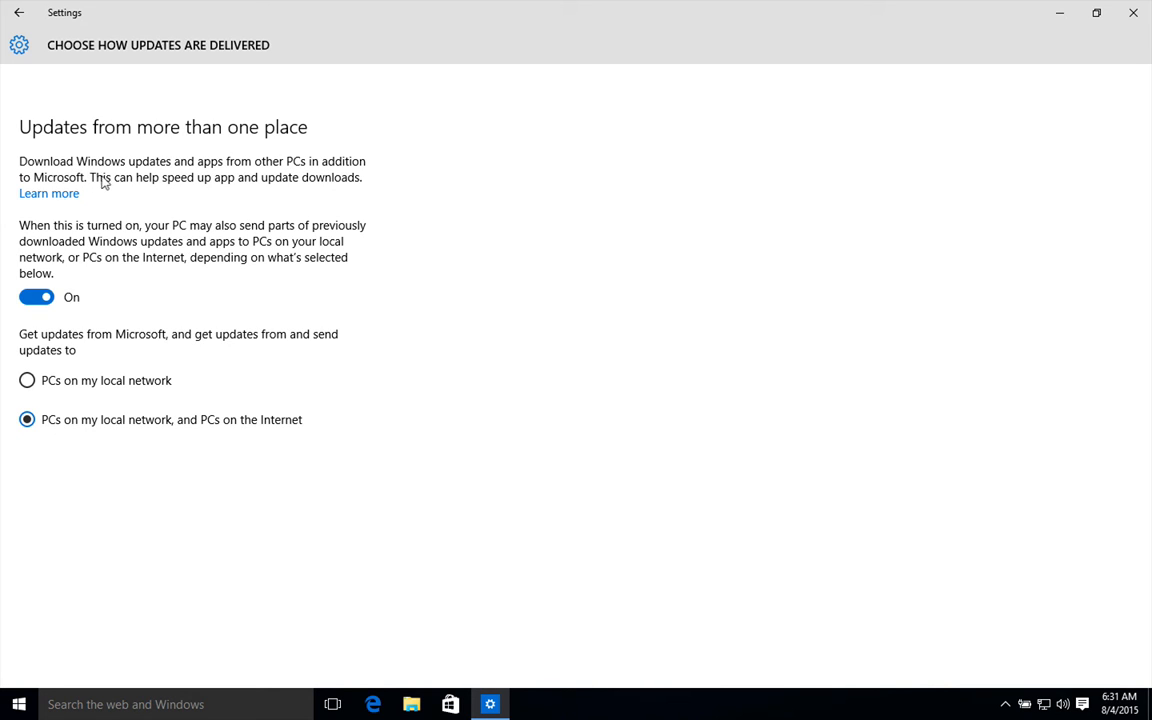
mouse_move(235, 185)
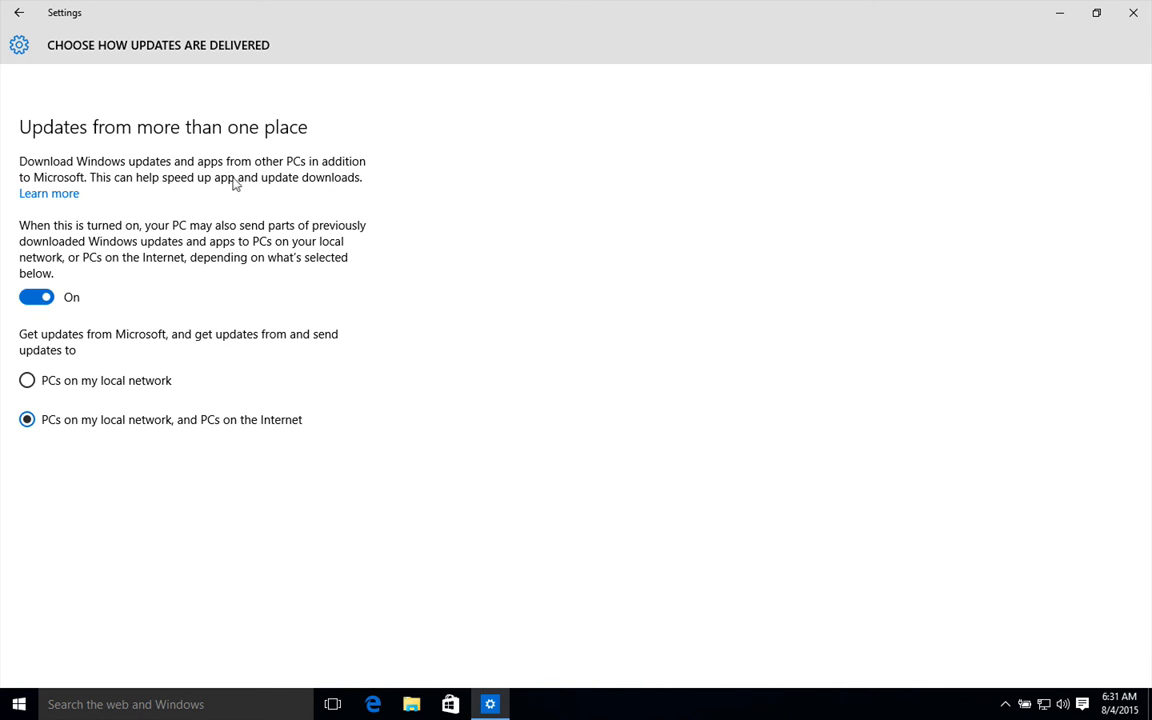
mouse_move(310, 188)
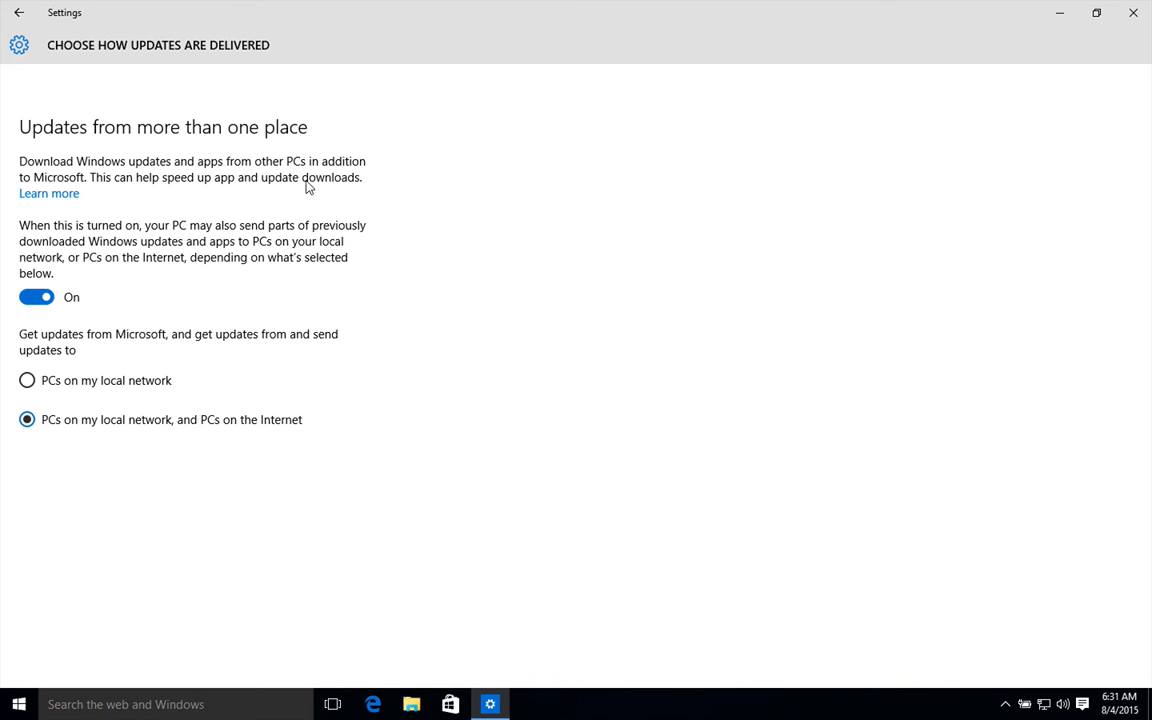
mouse_move(120, 389)
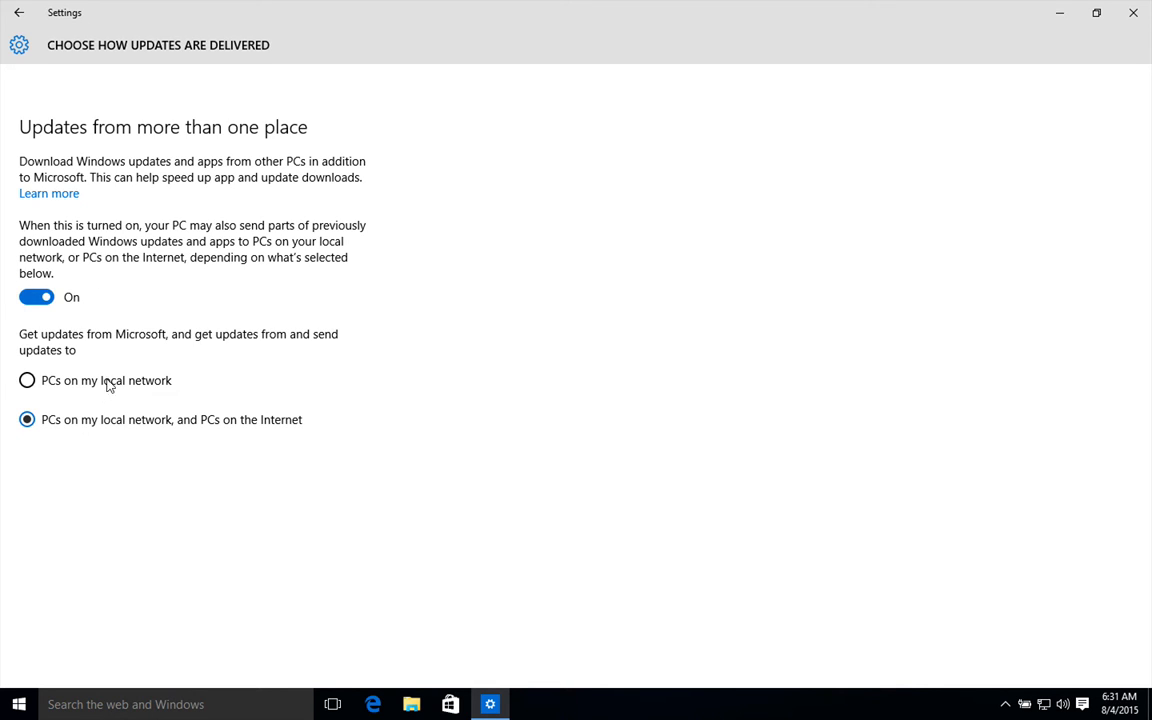
mouse_move(135, 388)
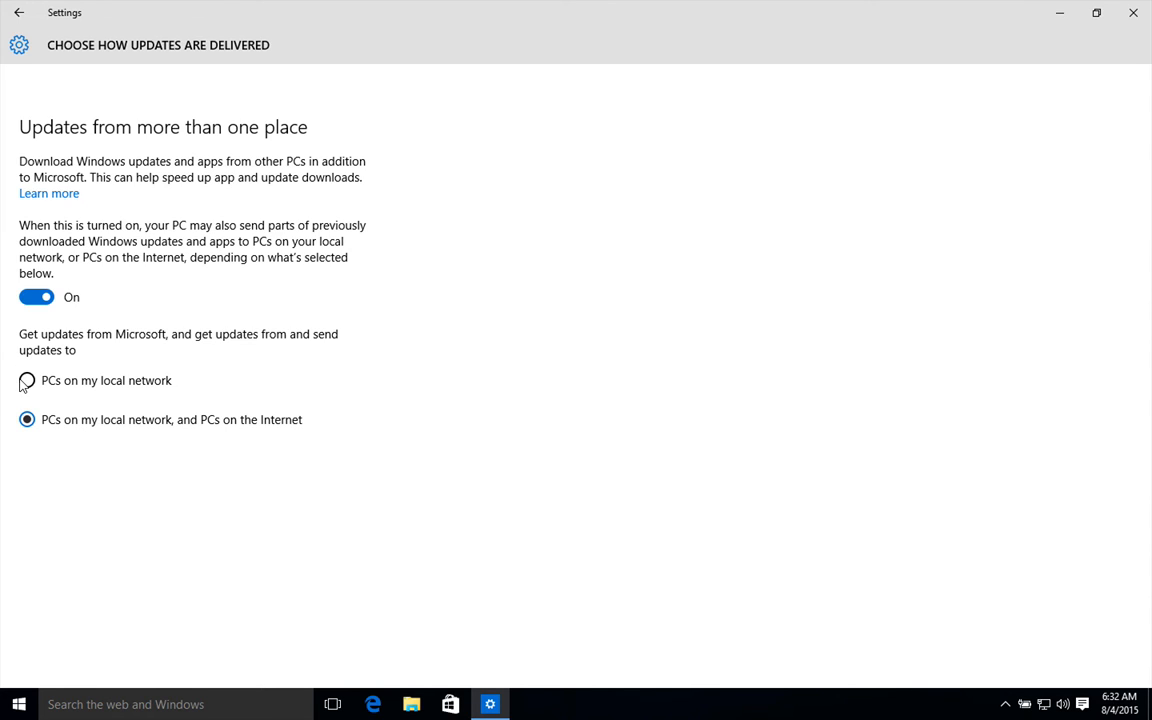
Limit update sharing to 'PCs on my local network' only
click(24, 381)
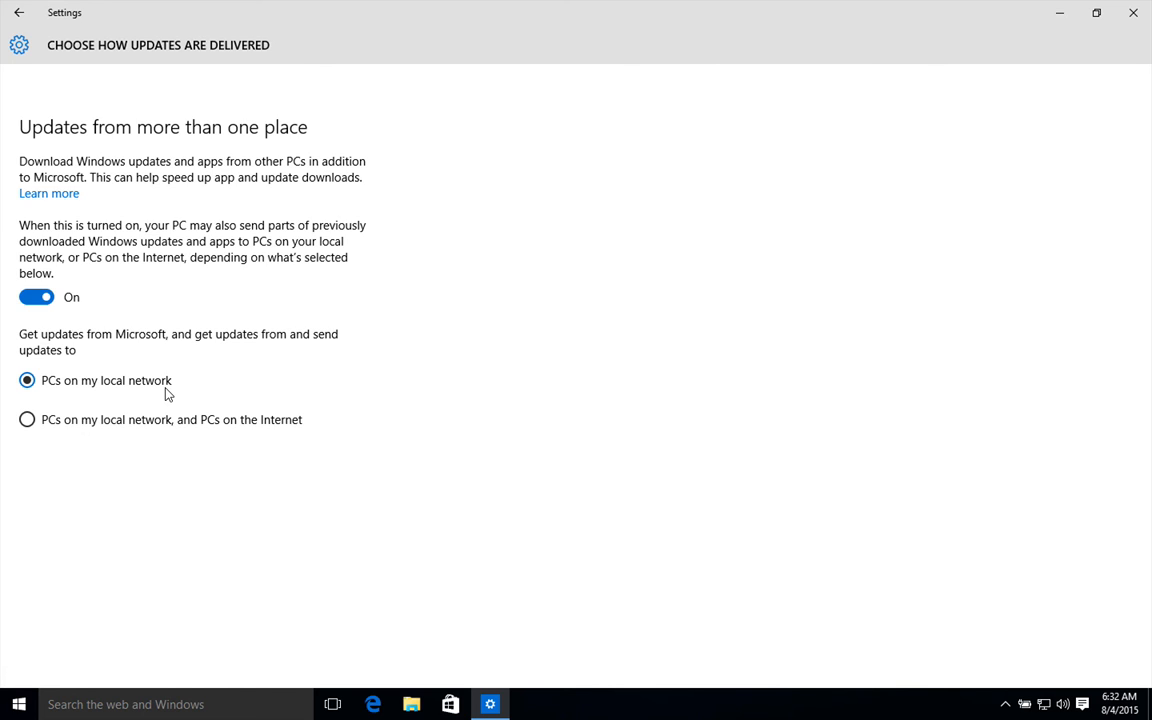
mouse_move(92, 382)
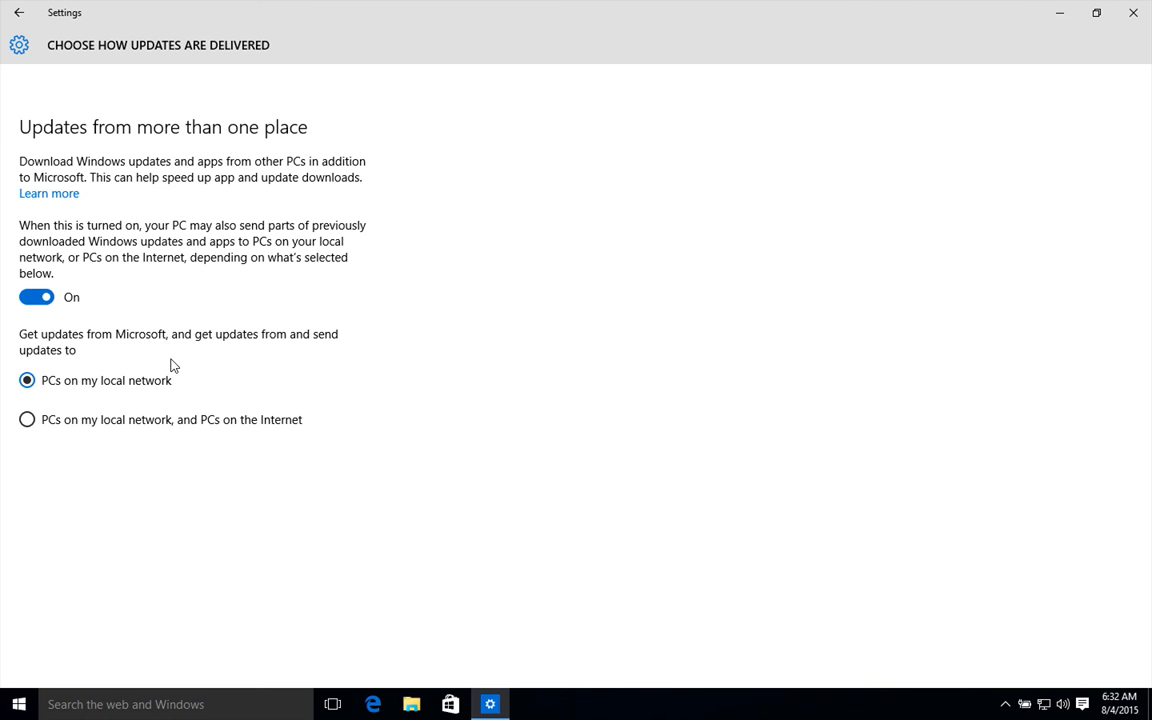
mouse_move(140, 427)
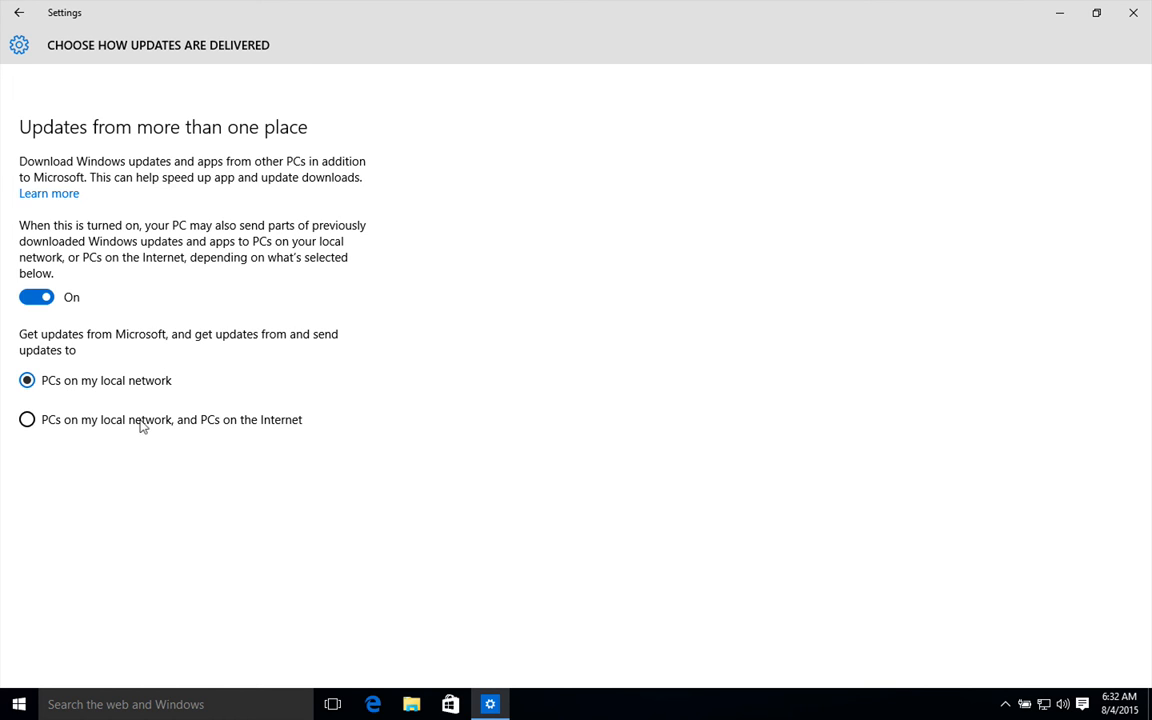
mouse_move(258, 425)
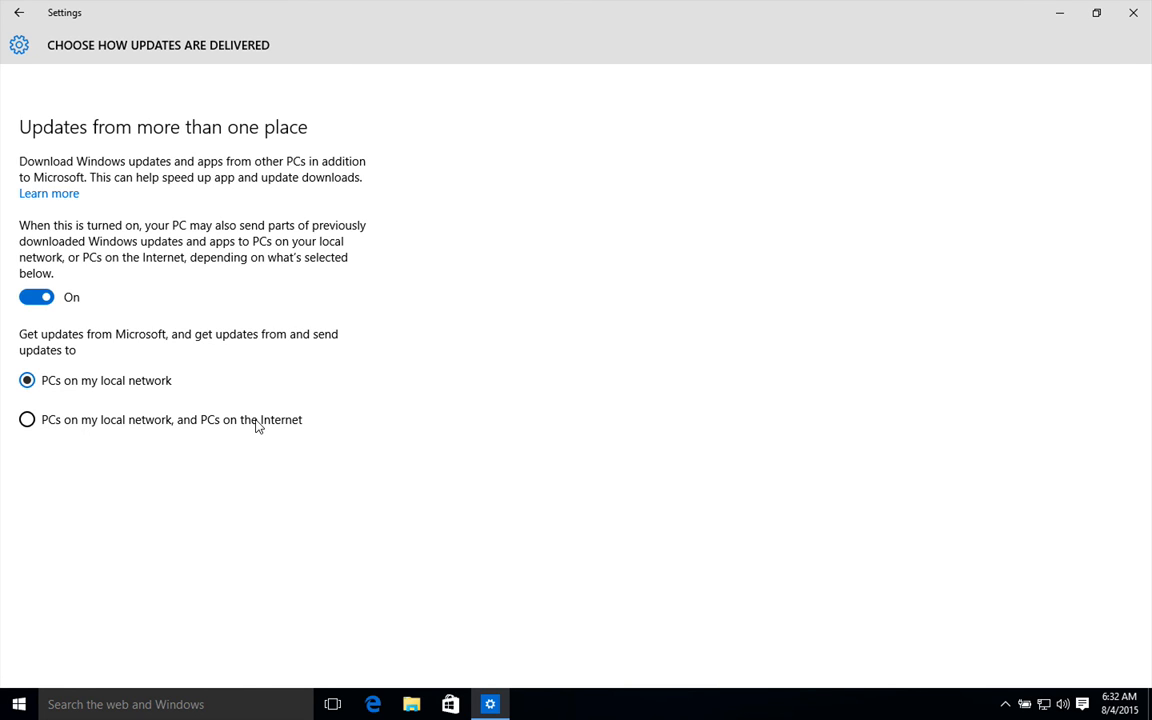
mouse_move(258, 409)
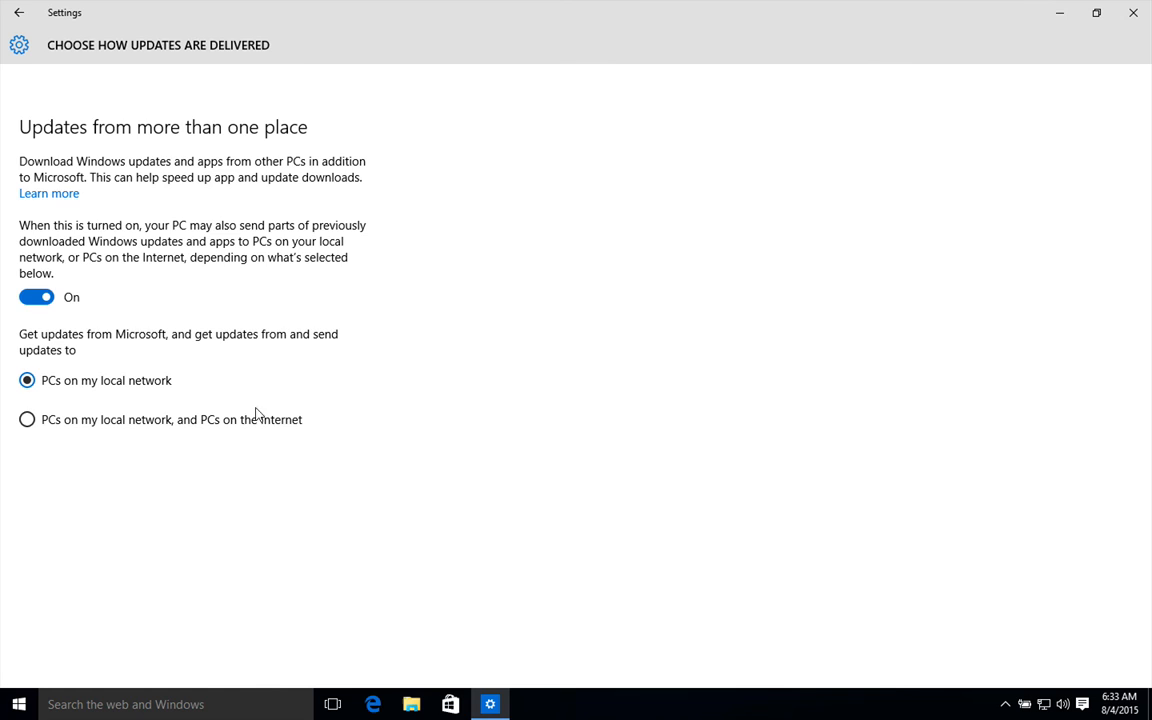
mouse_move(169, 433)
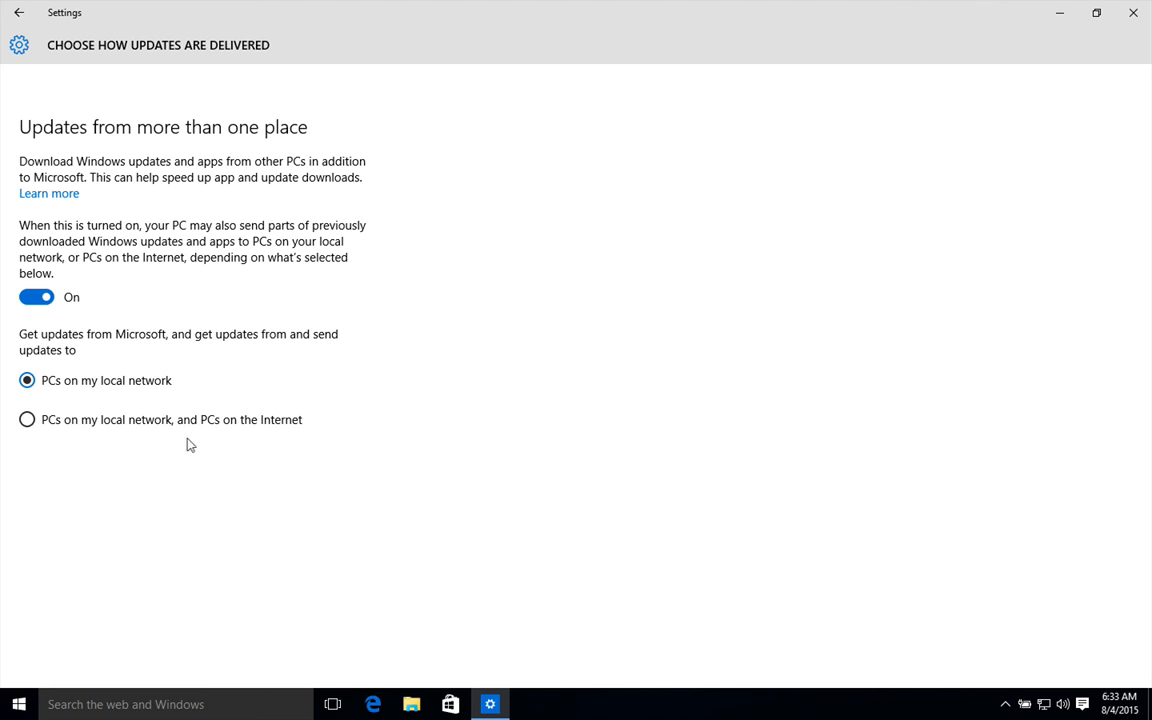
mouse_move(199, 454)
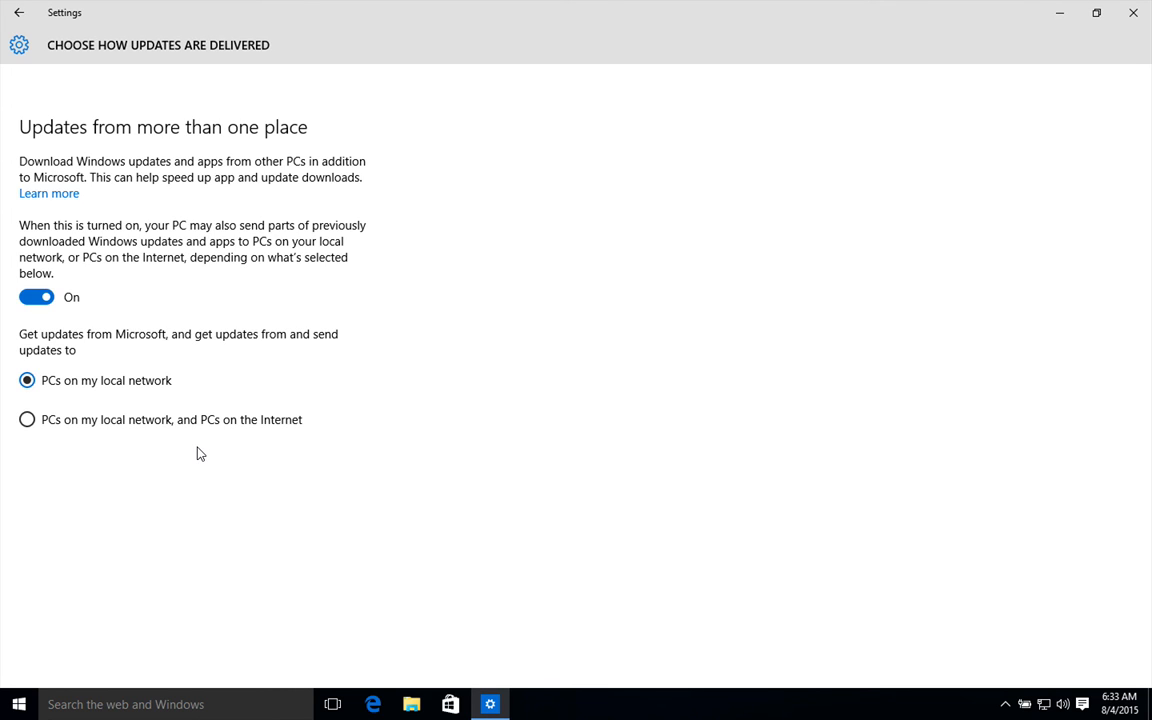
mouse_move(205, 460)
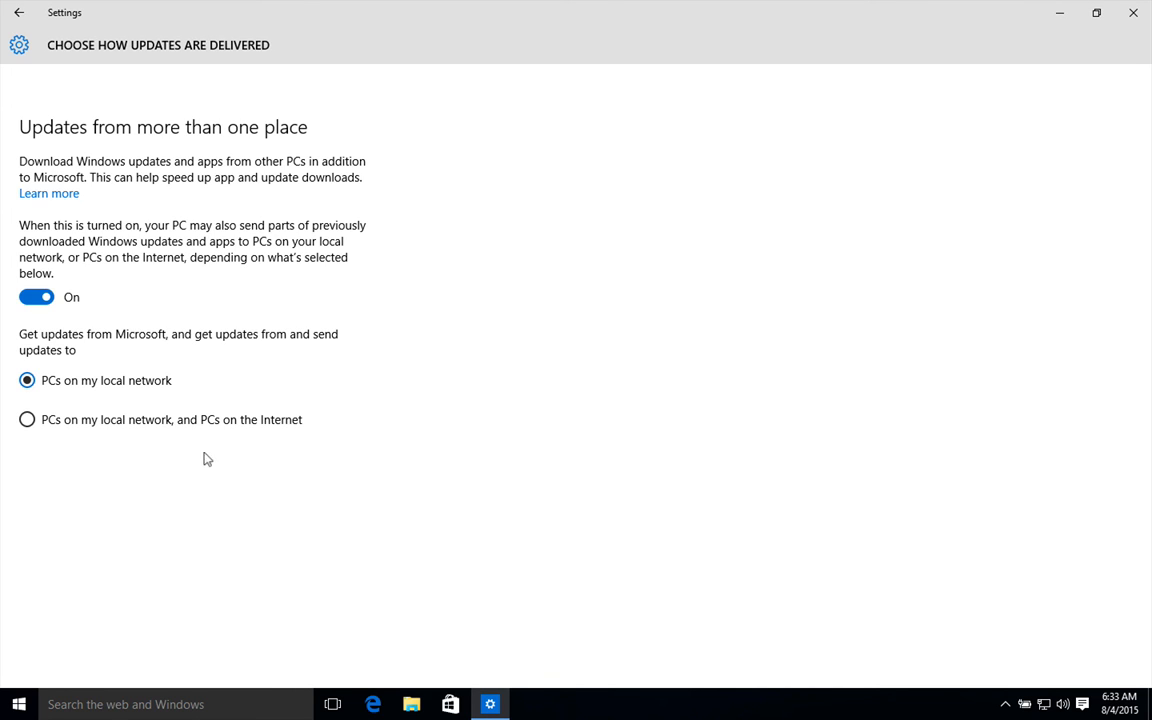
mouse_move(224, 472)
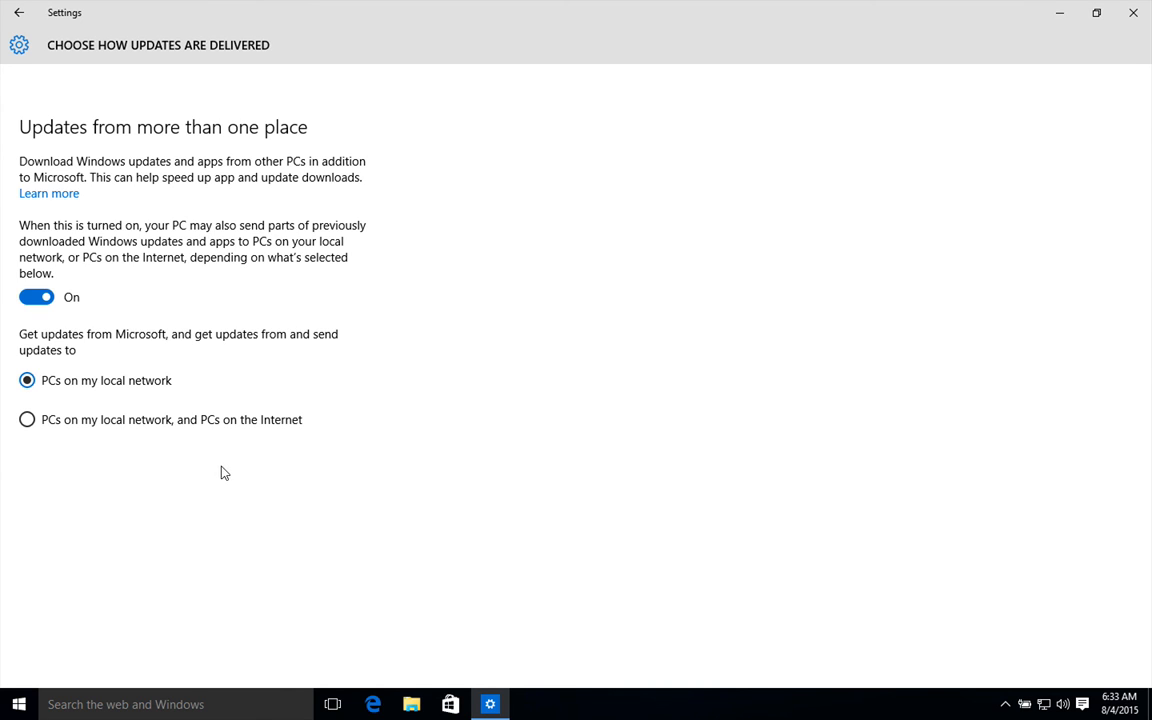
mouse_move(93, 299)
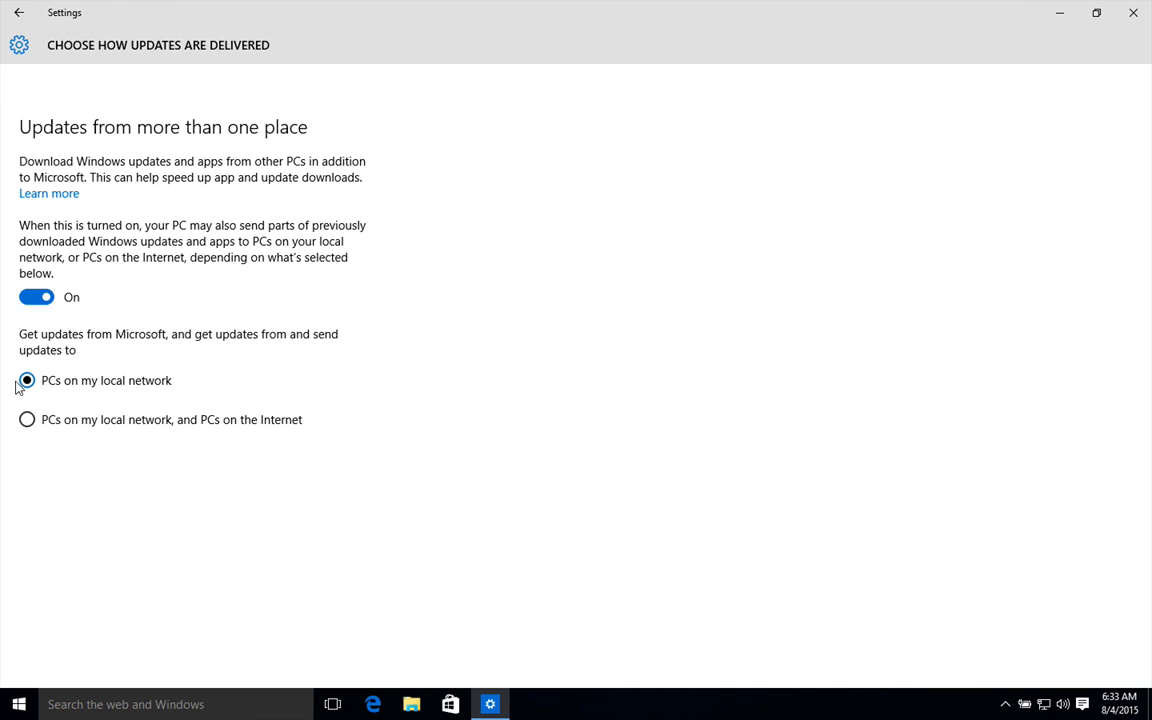
mouse_move(117, 396)
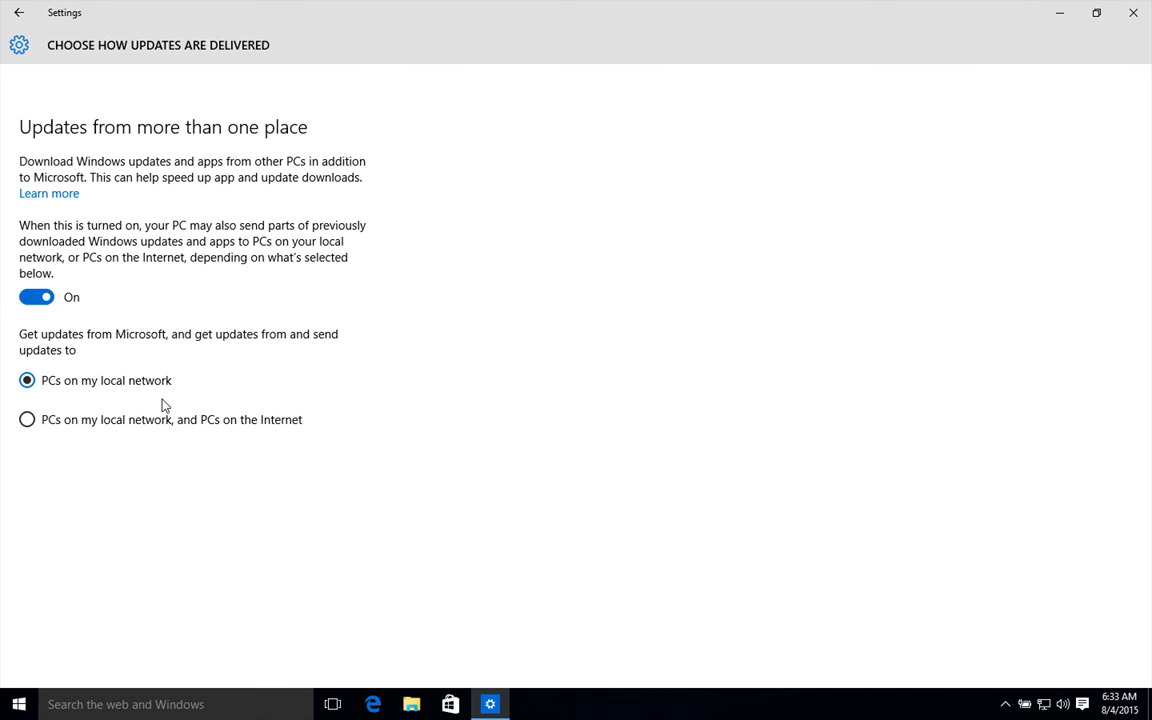
mouse_move(229, 394)
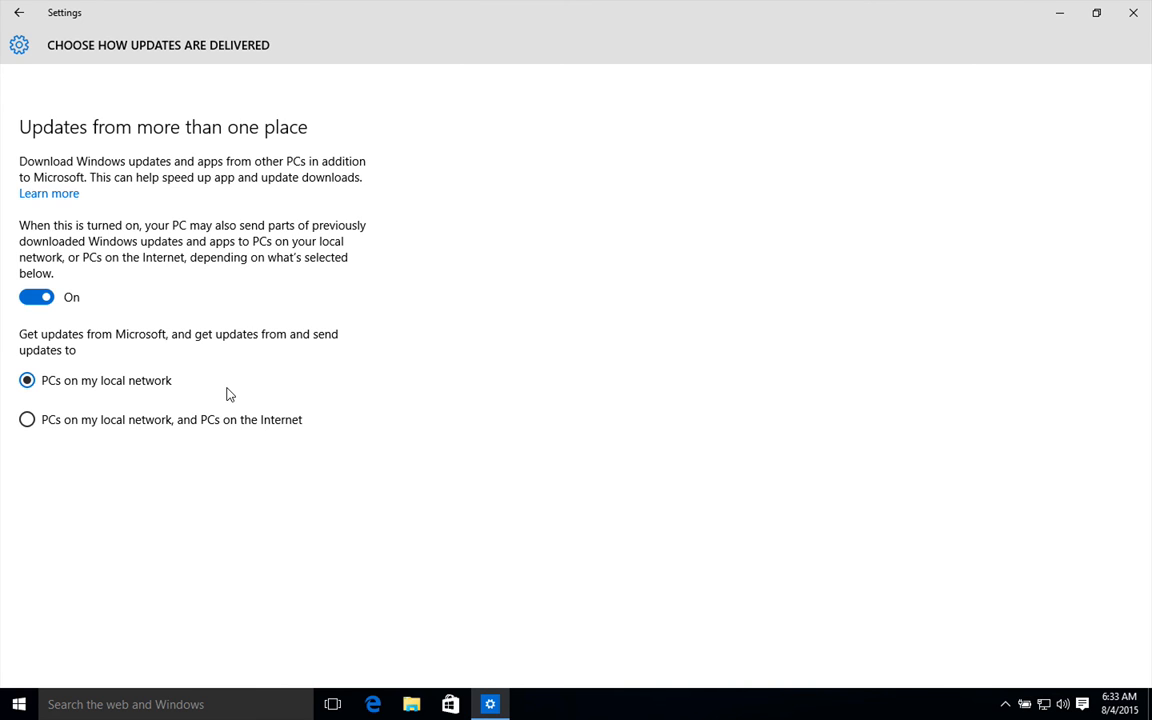
mouse_move(288, 377)
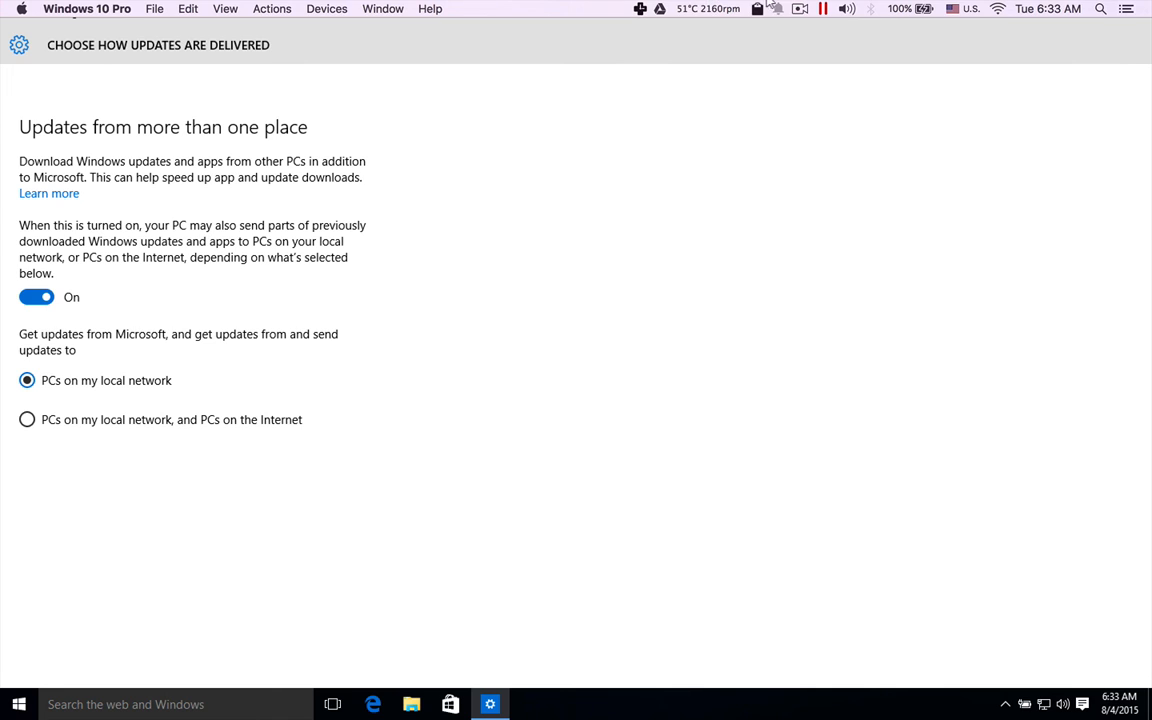
click(799, 11)
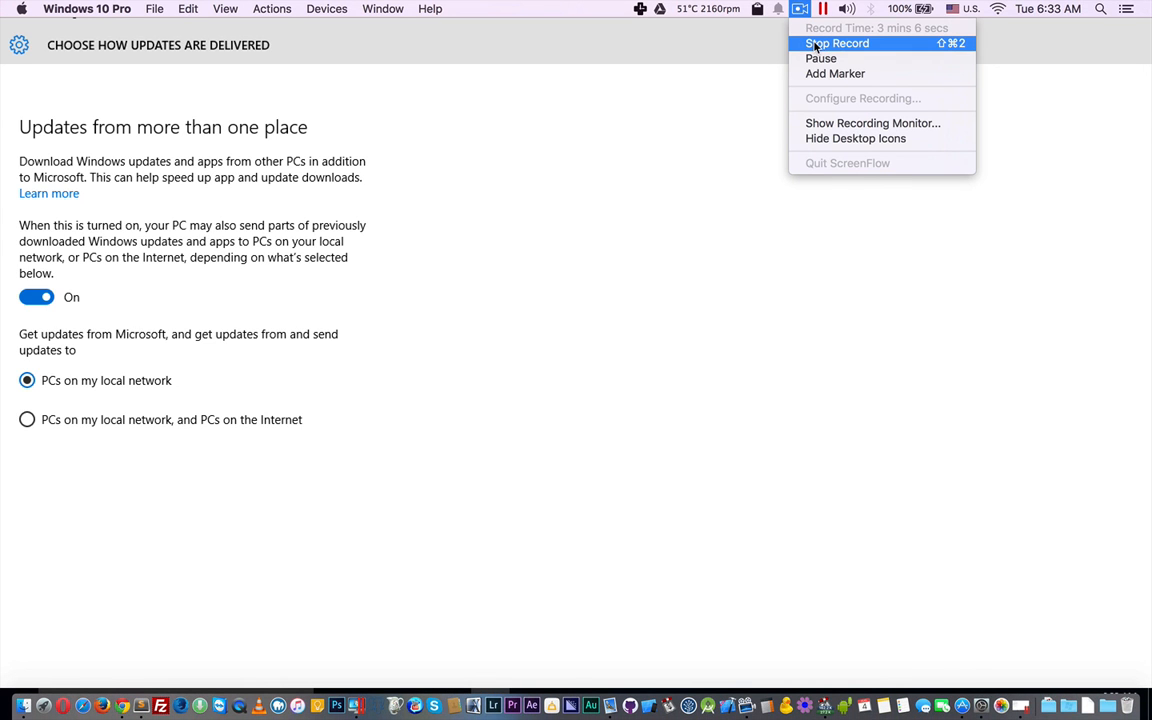